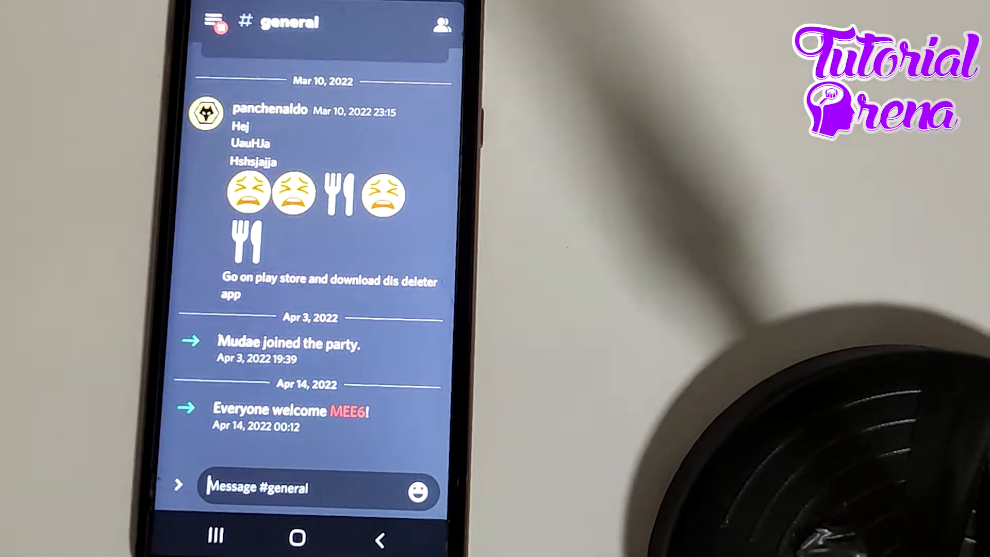
Choose Delete Server from the Server Settings overflow menu and confirm deleting Pance Petrov
click(217, 22)
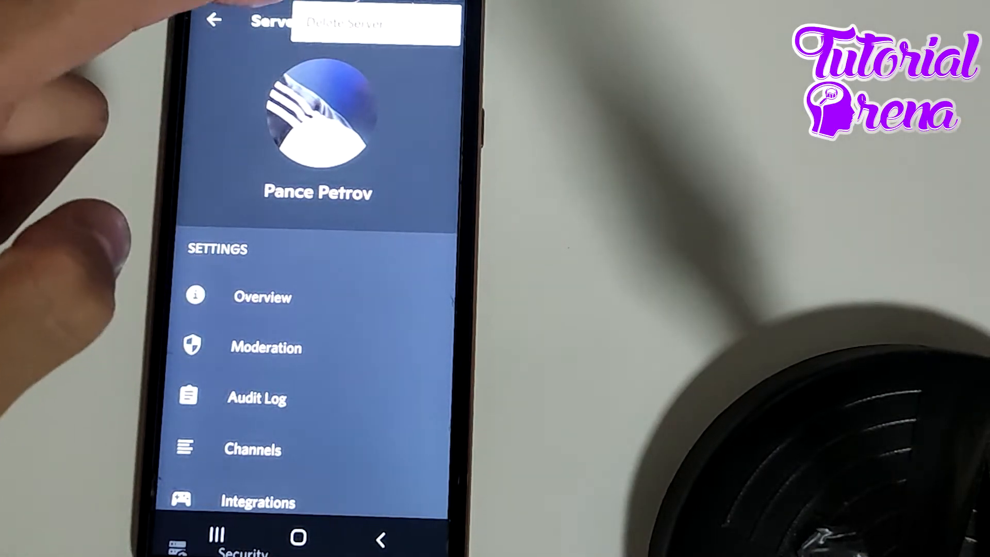
click(347, 24)
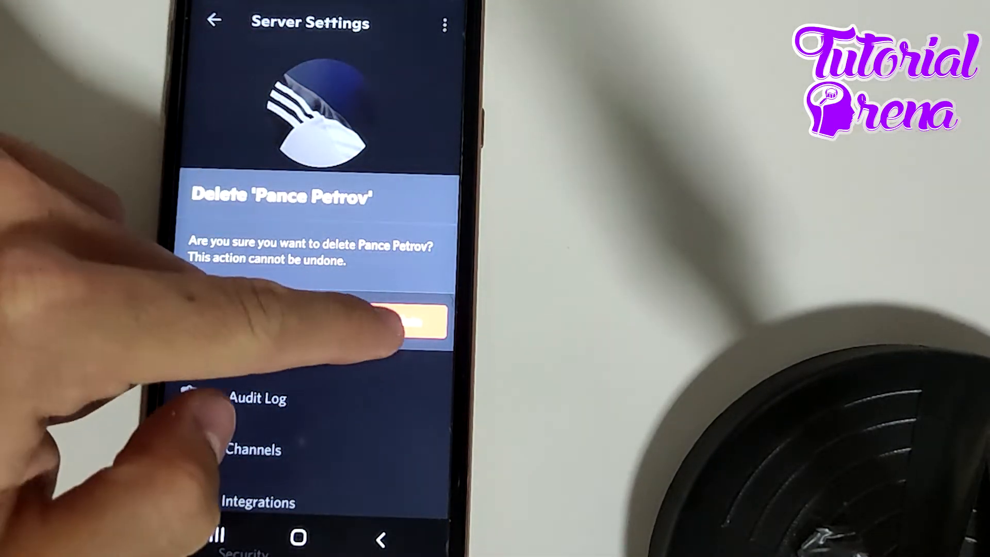
click(417, 326)
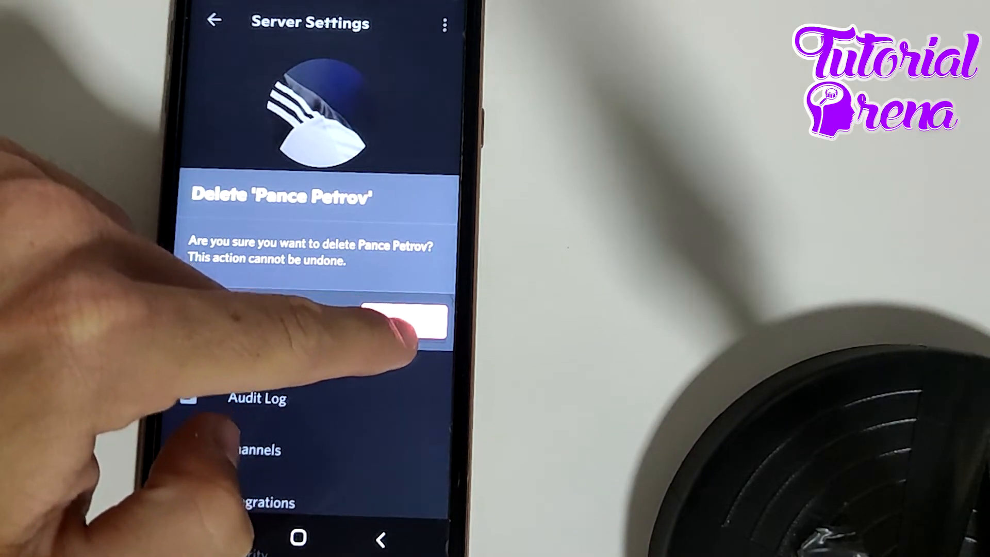